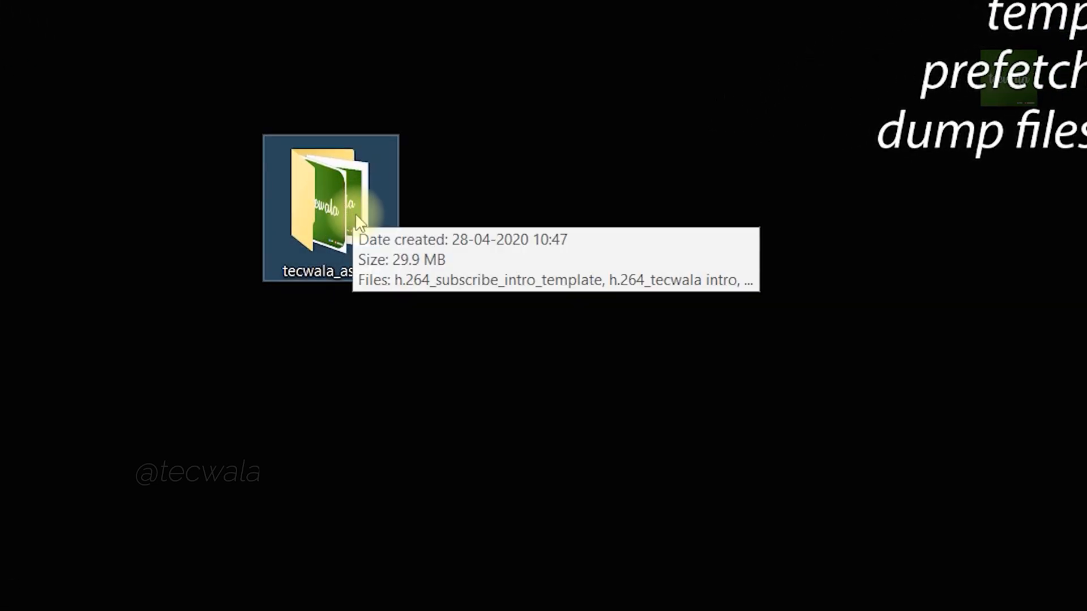
# Bring up the right-click options for the tecwala_assets folder on the desktop.
pyautogui.rightClick(330, 201)
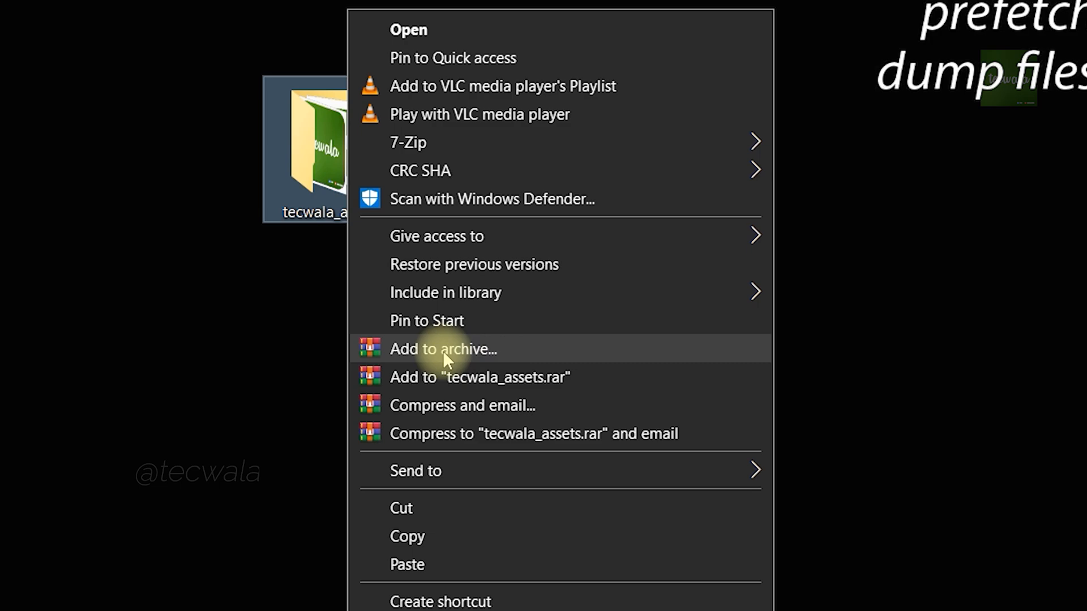
# Start a new archive from the folder and choose ZIP as its format.
pyautogui.click(443, 348)
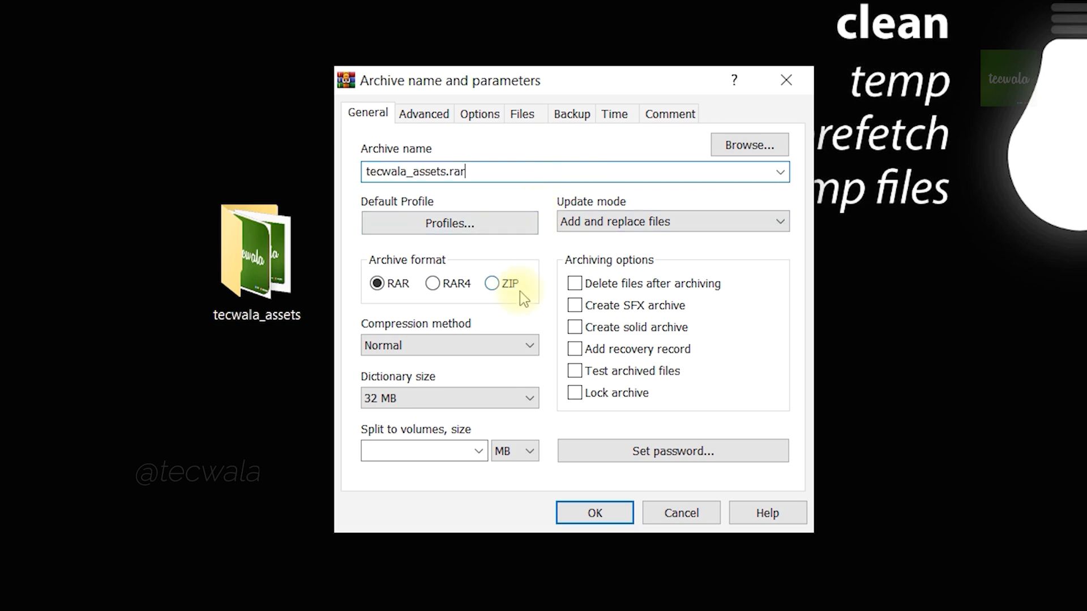
pyautogui.click(493, 283)
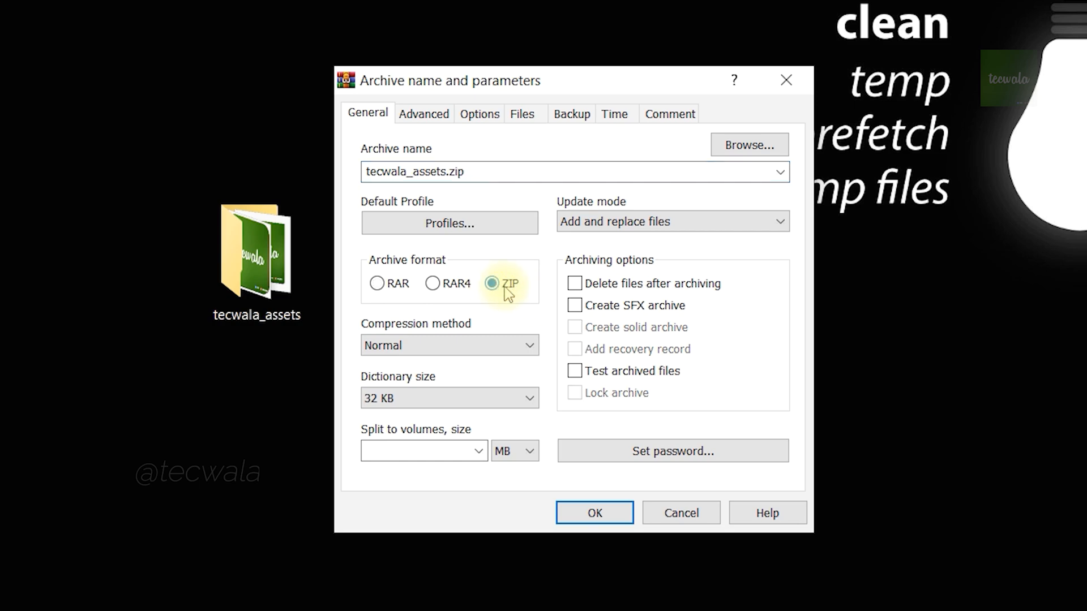
pyautogui.moveTo(402, 291)
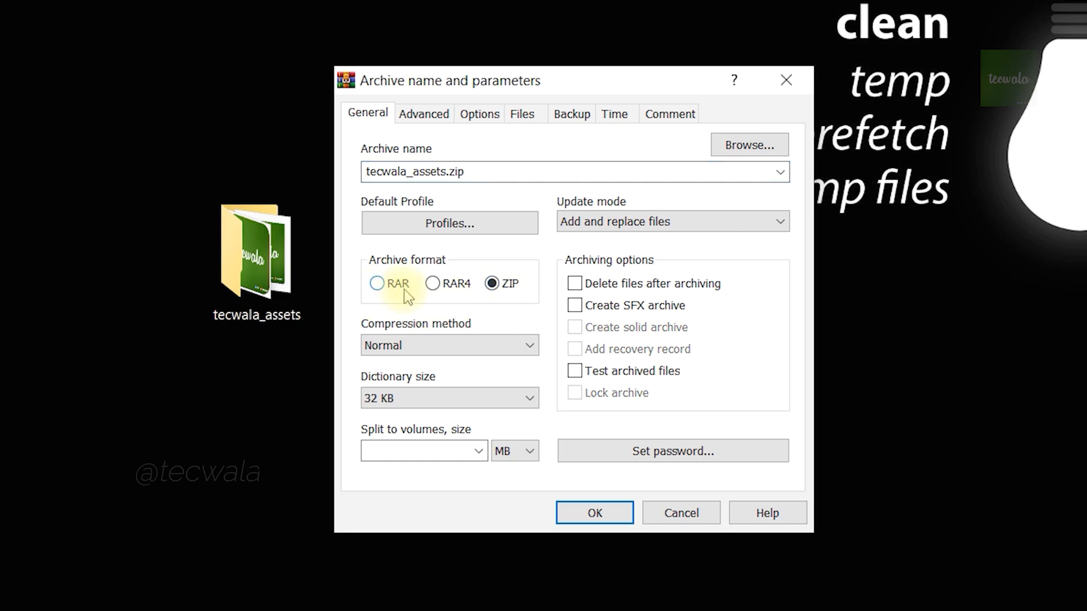
pyautogui.moveTo(590, 425)
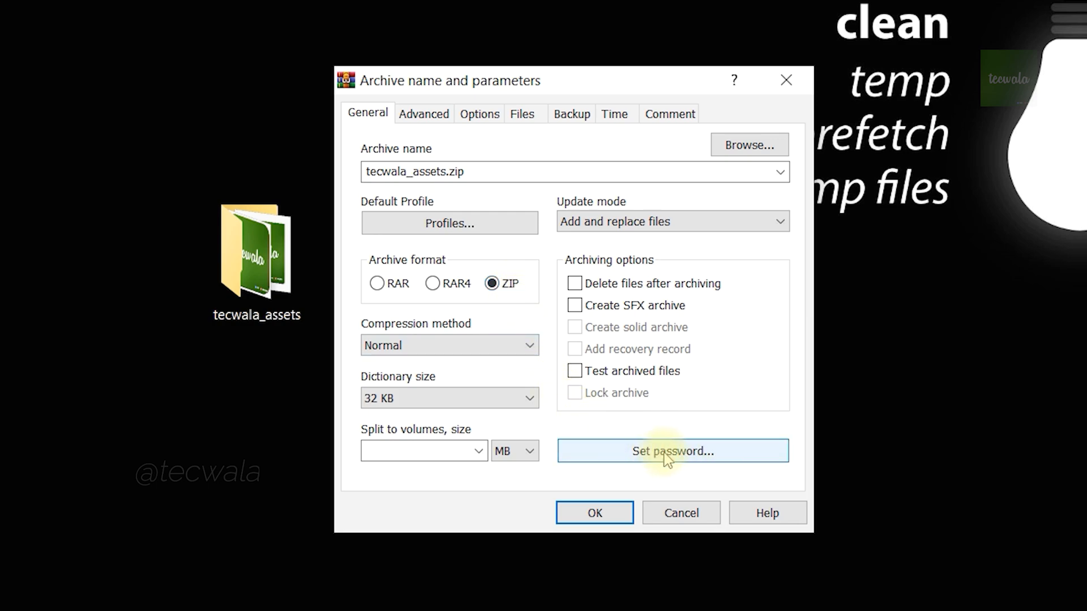
pyautogui.click(672, 452)
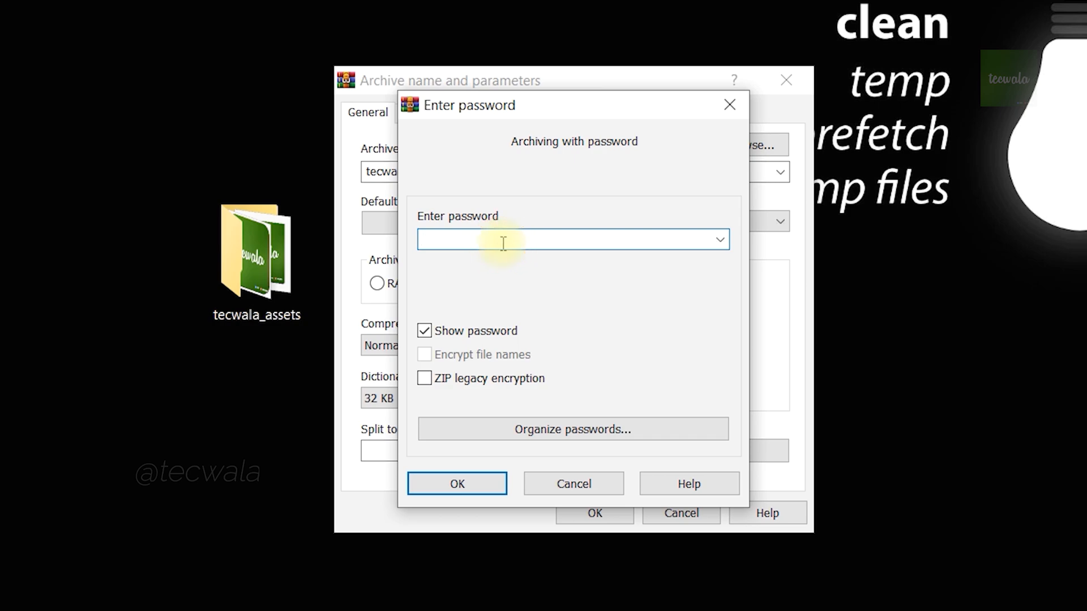
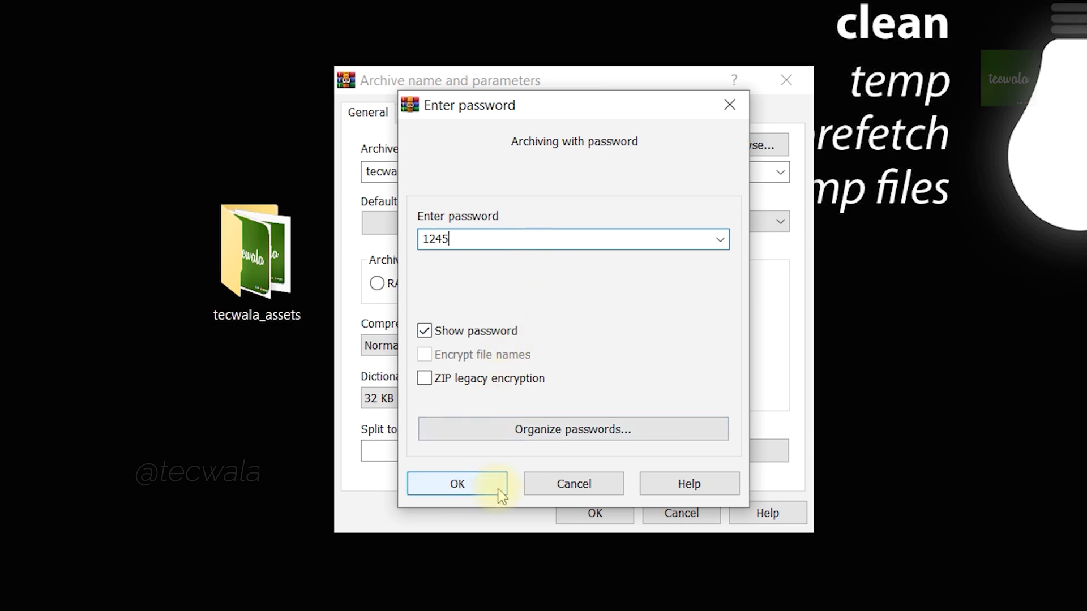
pyautogui.click(457, 484)
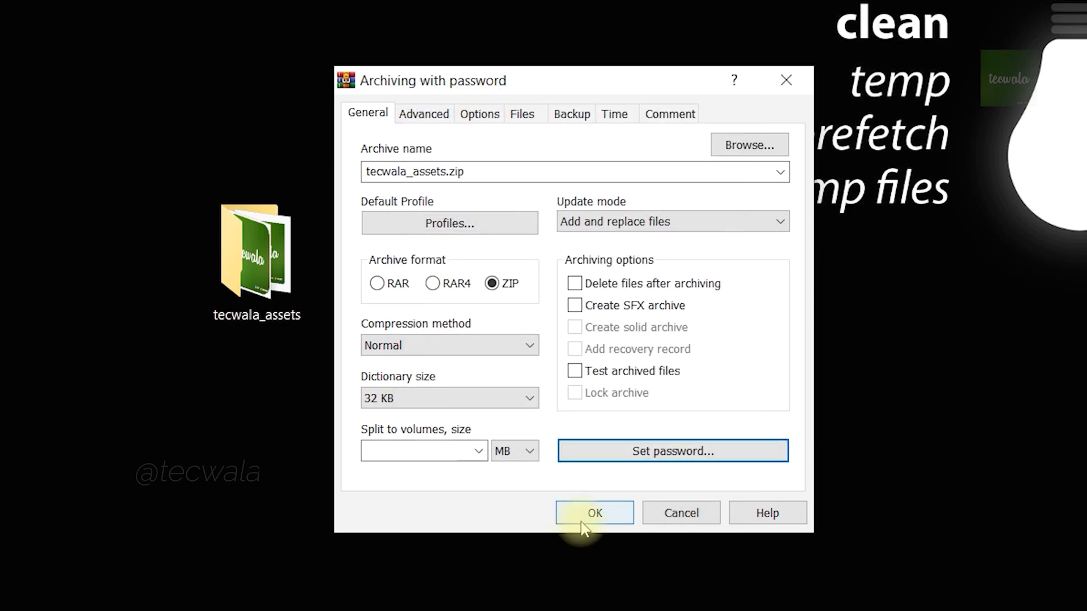
pyautogui.click(595, 513)
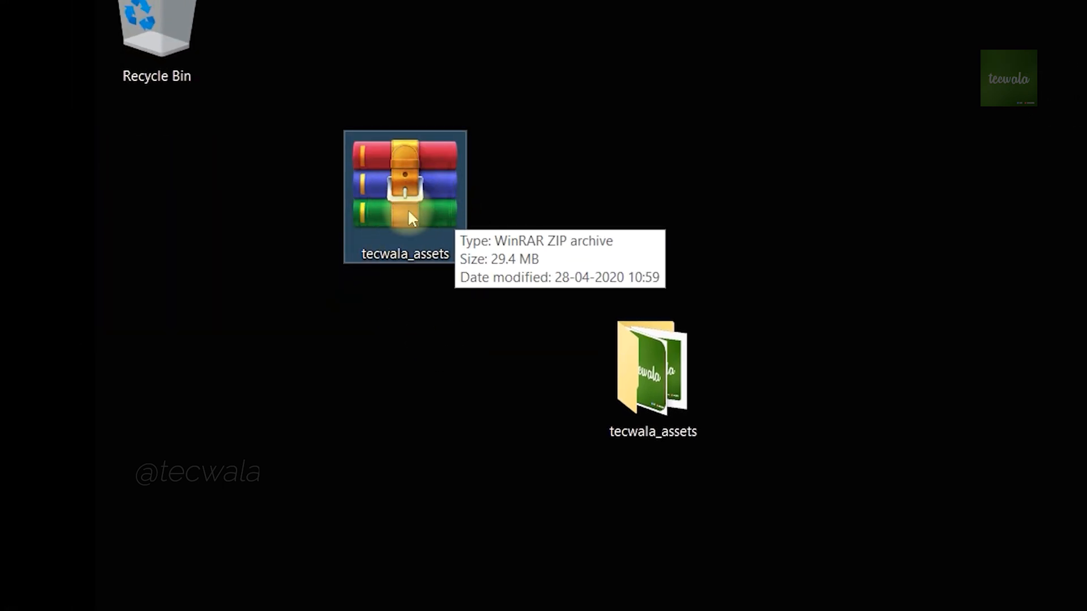
pyautogui.doubleClick(405, 187)
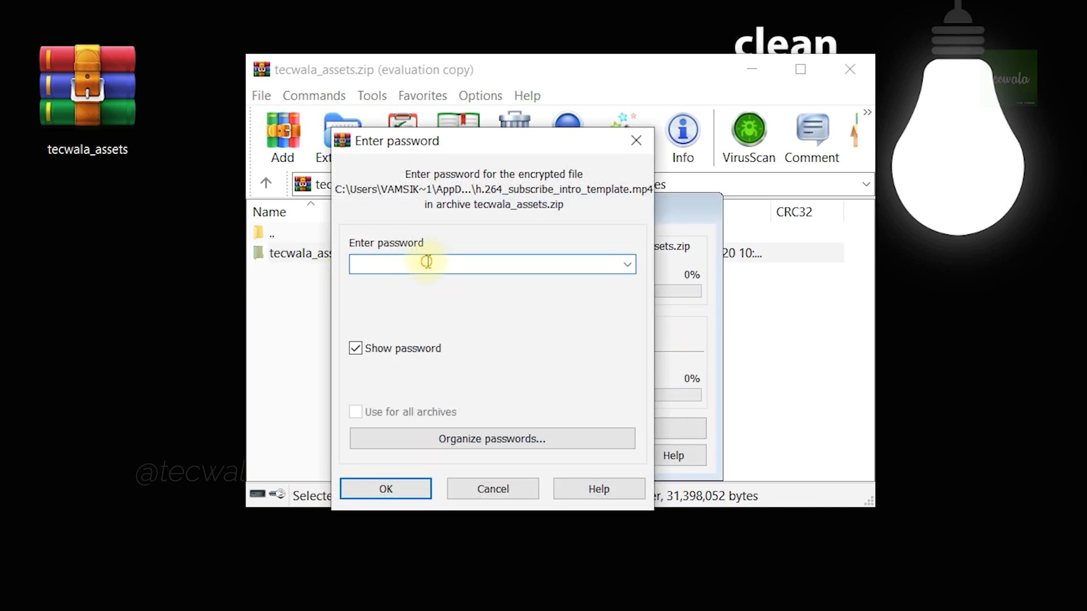
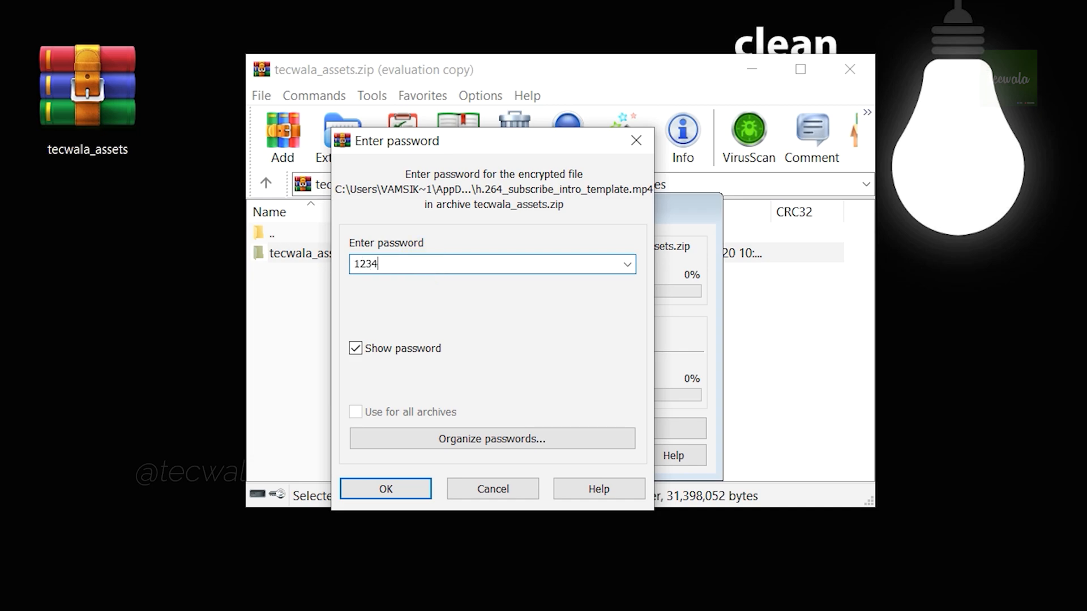
pyautogui.click(385, 490)
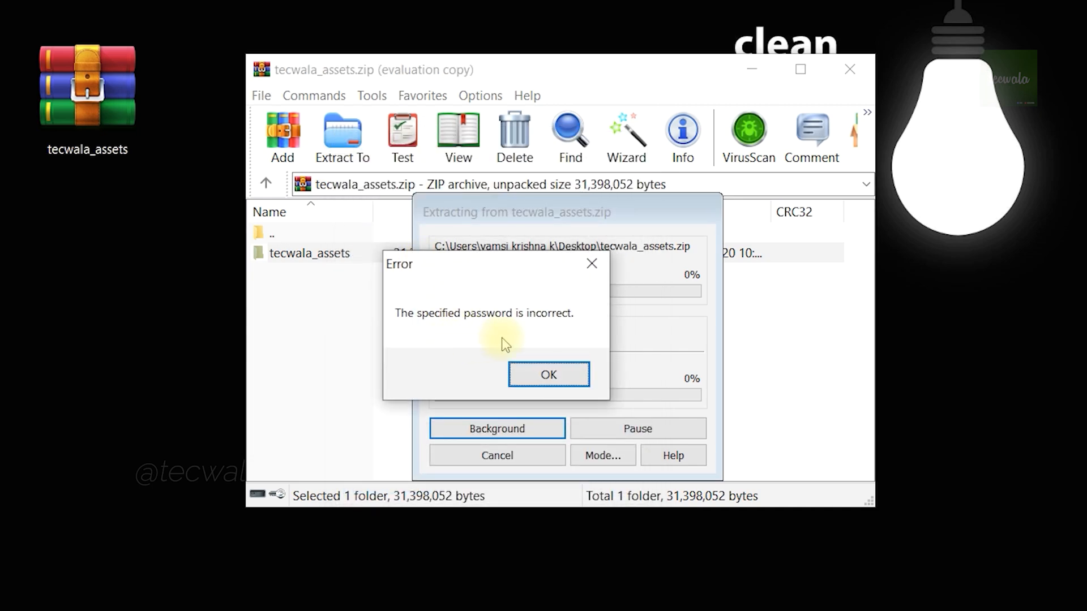
pyautogui.click(548, 375)
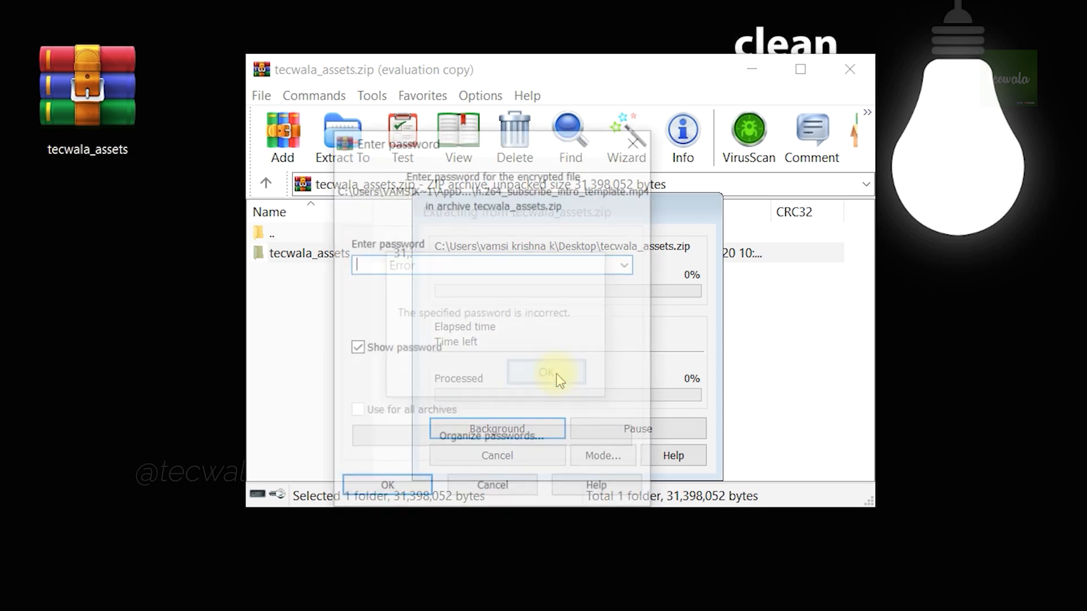
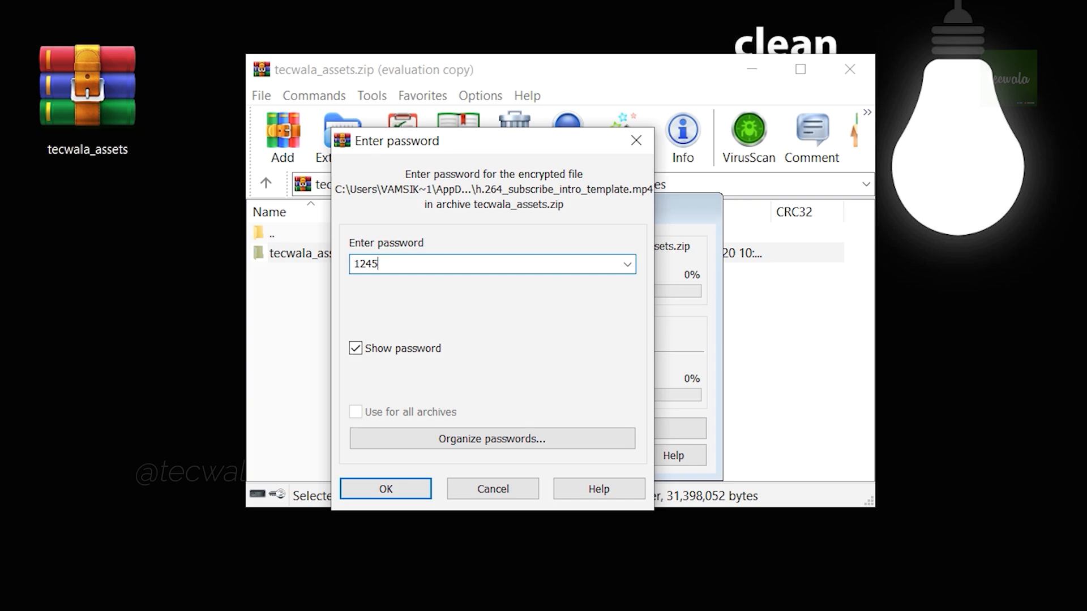
pyautogui.click(384, 489)
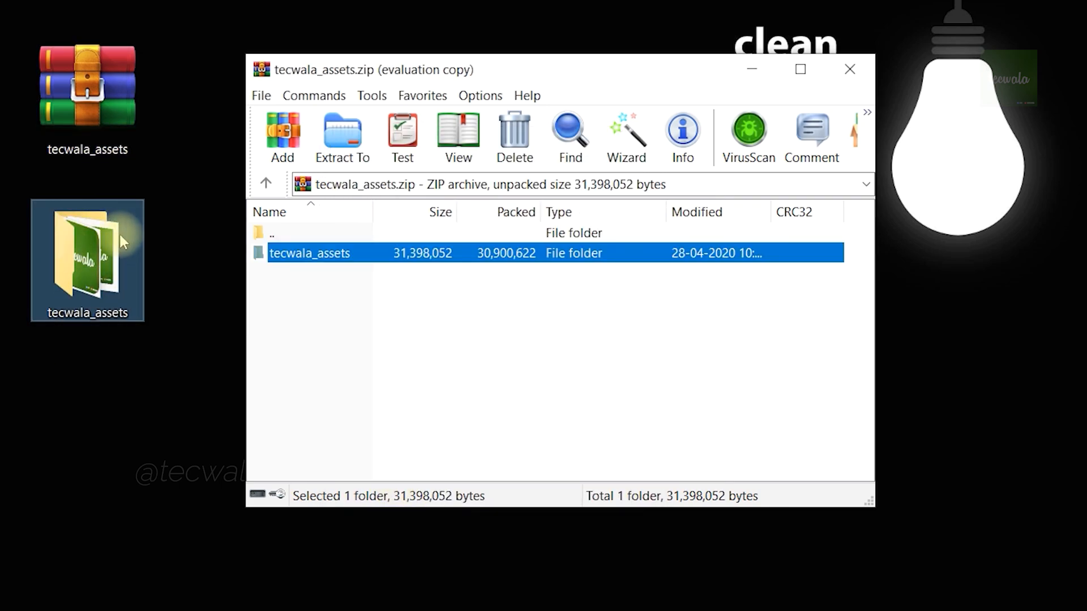
pyautogui.moveTo(702, 201)
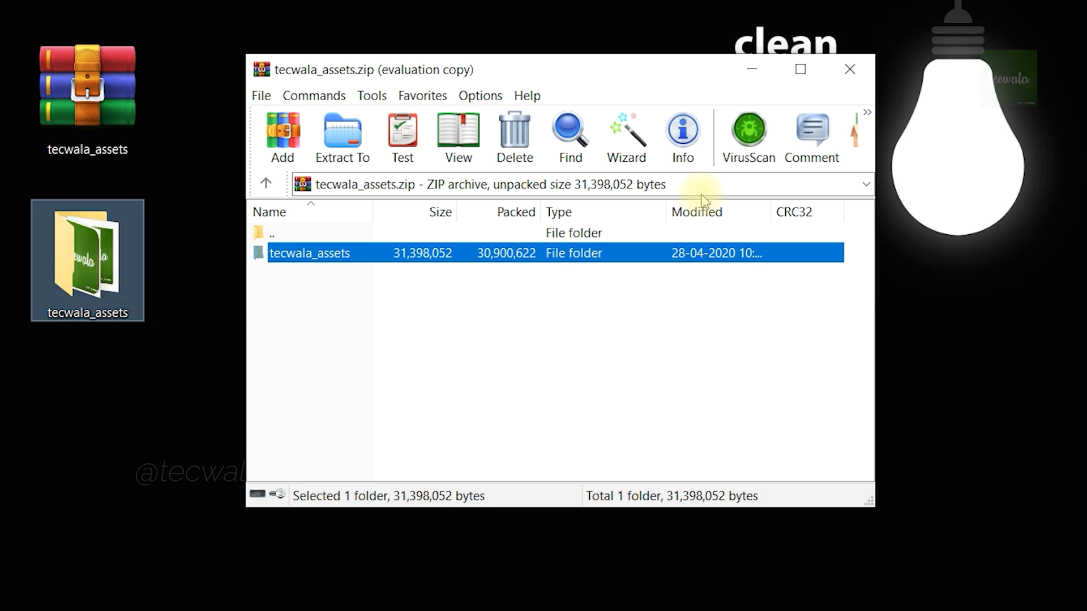
pyautogui.click(850, 69)
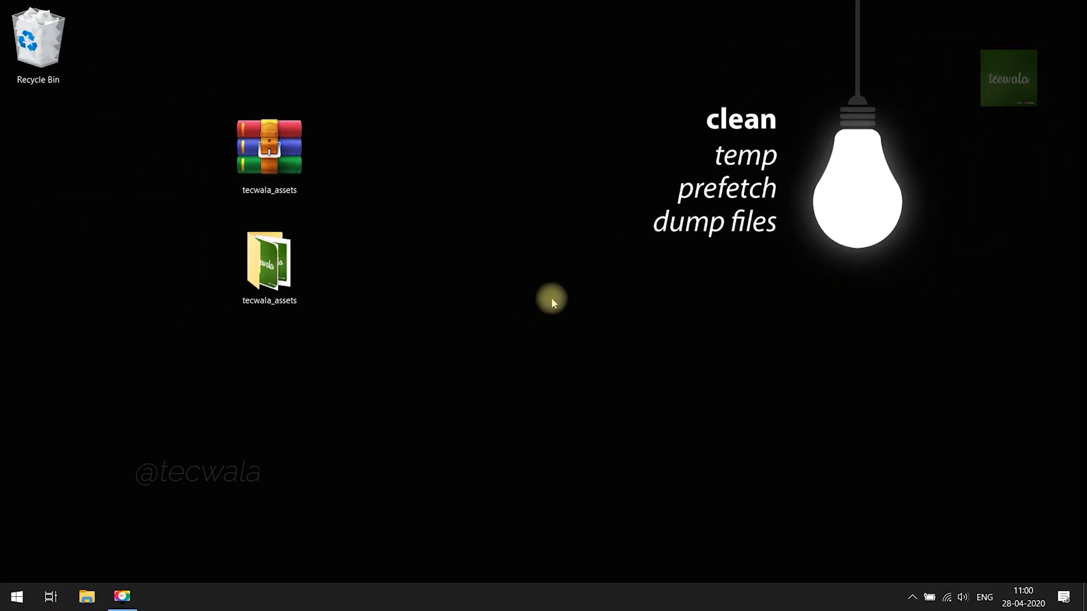